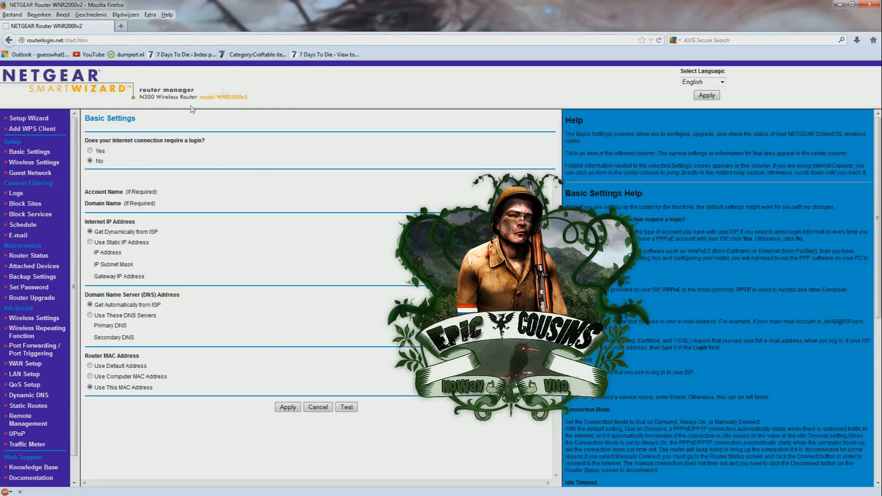
{"action": "mouse_move", "coordinate": [226, 83]}
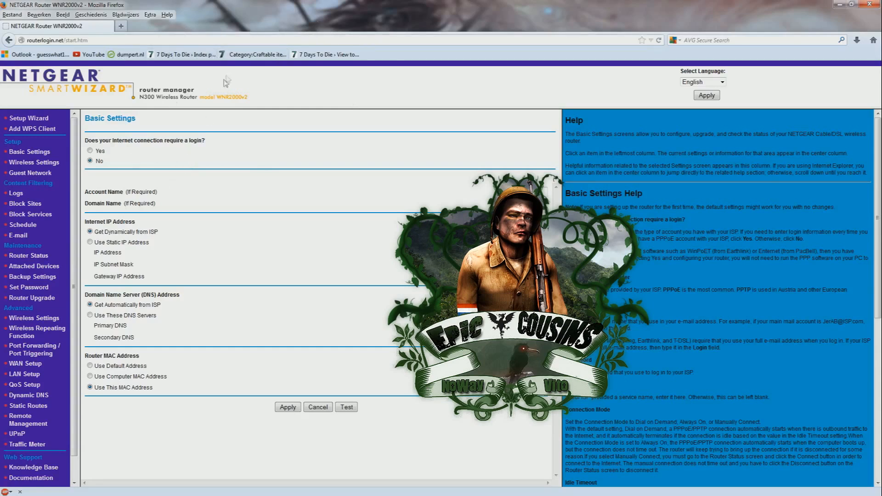
{"action": "mouse_move", "coordinate": [34, 141]}
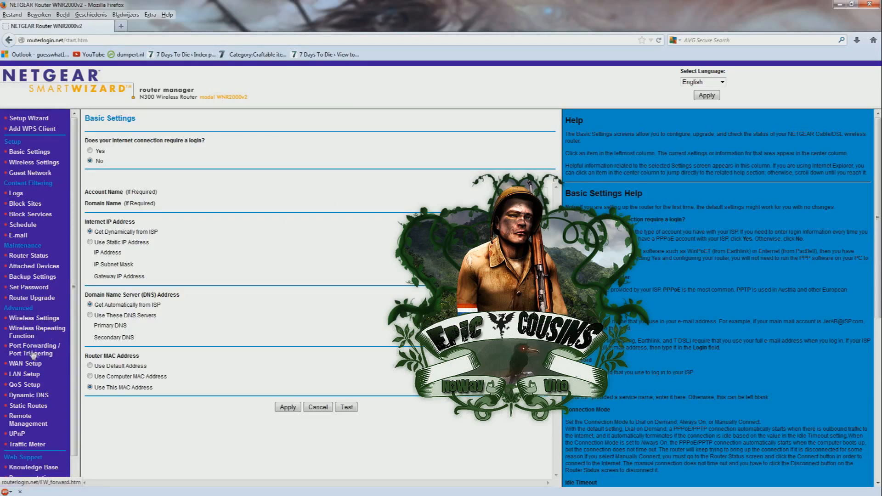
- Delete the 7D2D rule from Port Forwarding, leaving the IIS and Server rules
{"action": "left_click", "coordinate": [35, 349]}
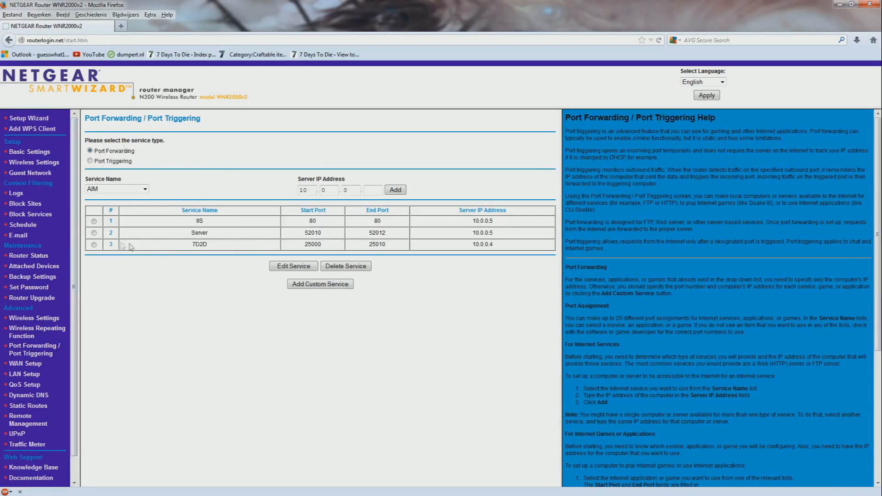
{"action": "left_click", "coordinate": [94, 244]}
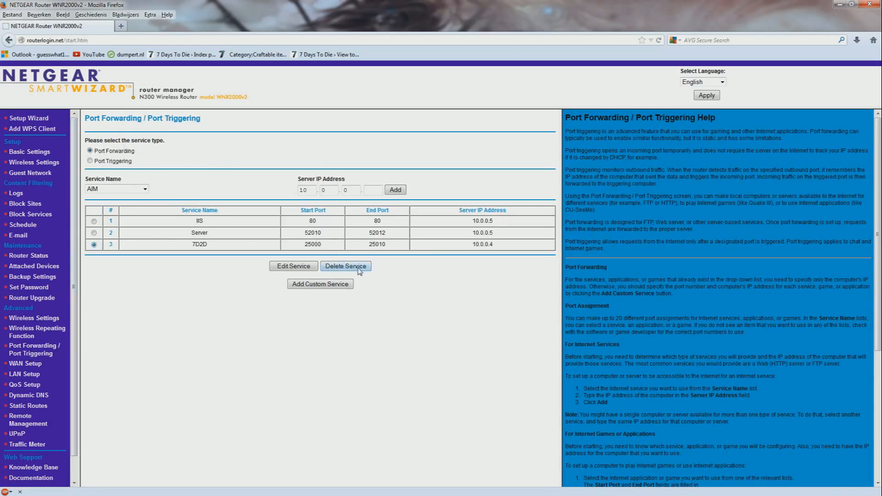
{"action": "left_click", "coordinate": [346, 265]}
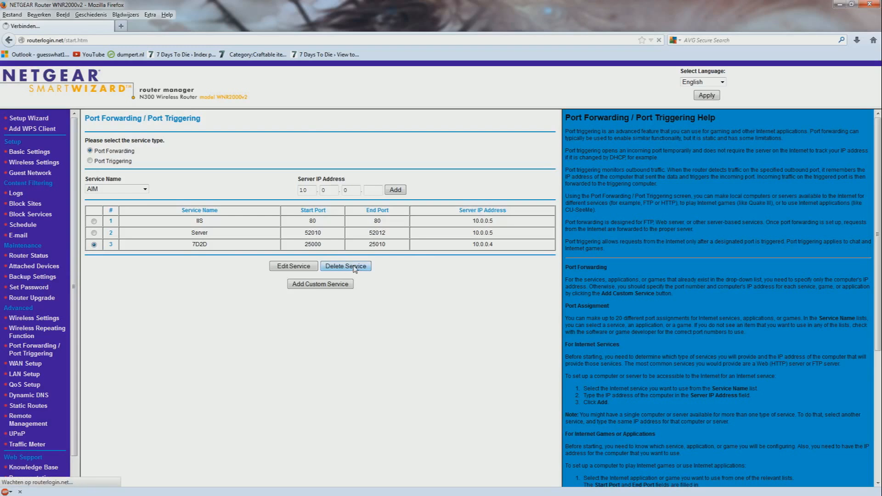
{"action": "left_click", "coordinate": [346, 265]}
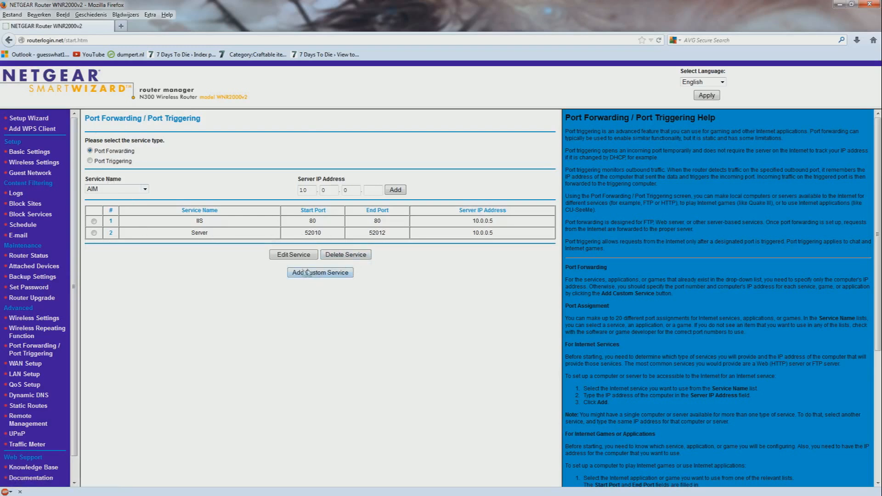
- Start a custom service named 7D2D with starting port 25000 and ending port 25010
{"action": "left_click", "coordinate": [320, 274]}
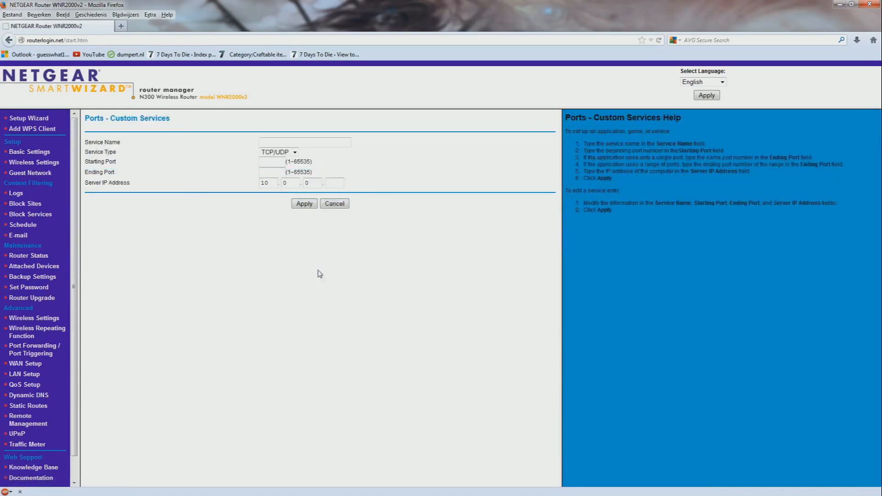
{"action": "left_click", "coordinate": [304, 142]}
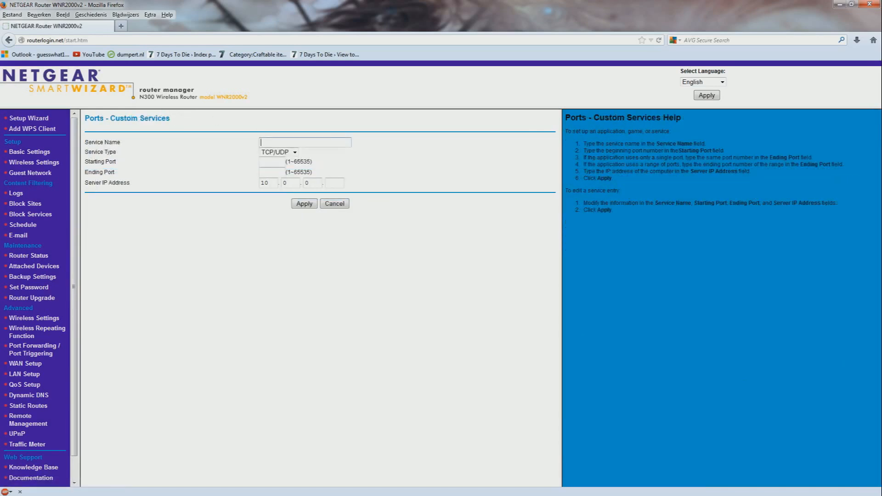
{"action": "type", "text": "7D2D"}
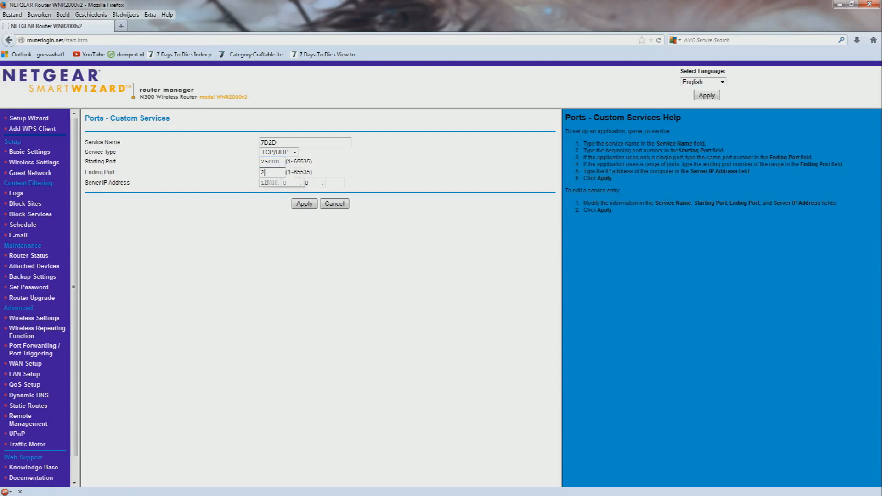
{"action": "type", "text": "25010"}
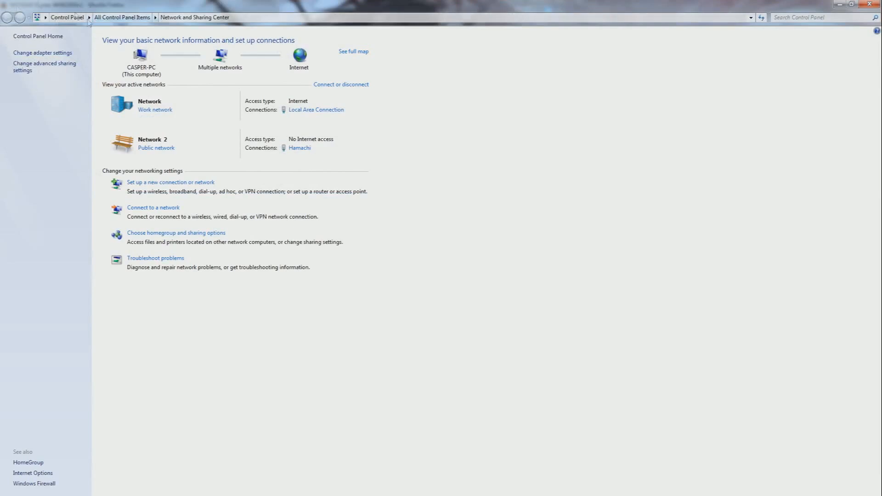
{"action": "mouse_move", "coordinate": [364, 132]}
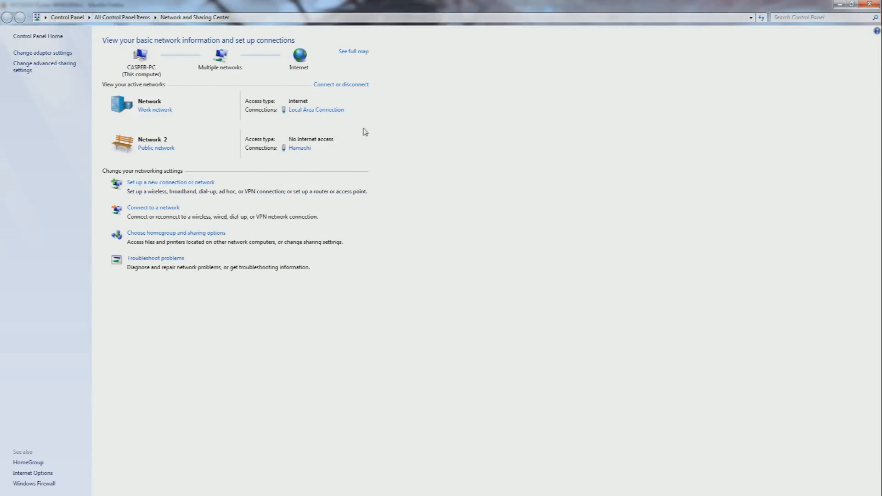
{"action": "mouse_move", "coordinate": [311, 116]}
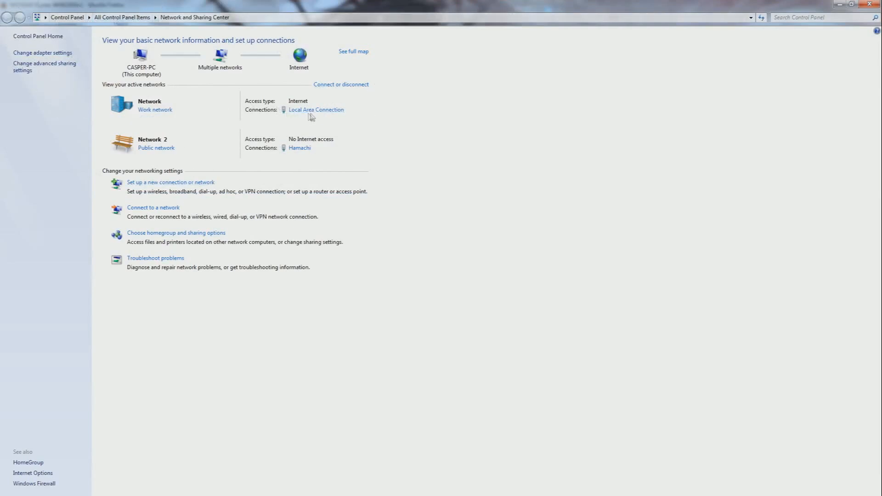
{"action": "mouse_move", "coordinate": [316, 110]}
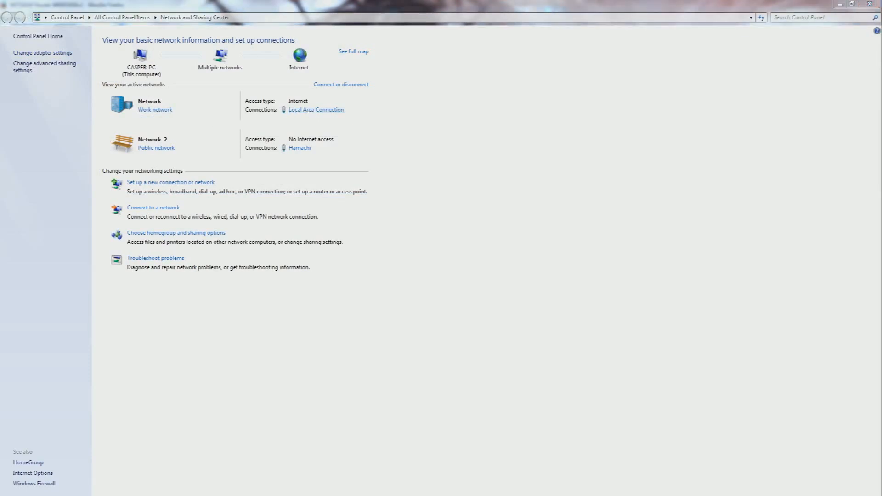
- Read the Local Area Connection's IPv4 address 10.0.0.4 from its network details
{"action": "left_click", "coordinate": [315, 110]}
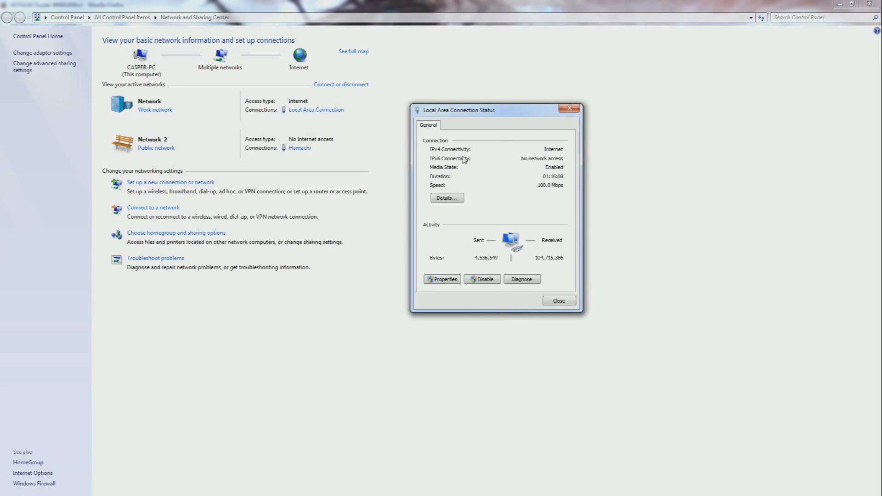
{"action": "left_click", "coordinate": [446, 197]}
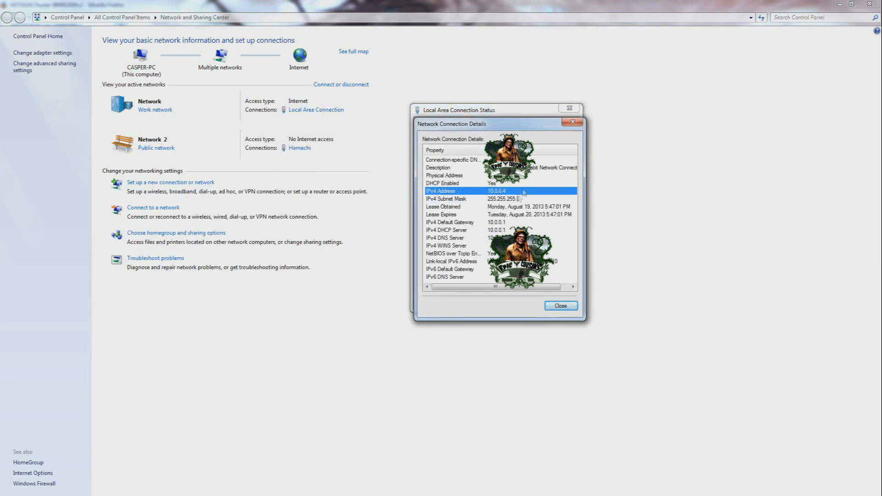
{"action": "mouse_move", "coordinate": [508, 198]}
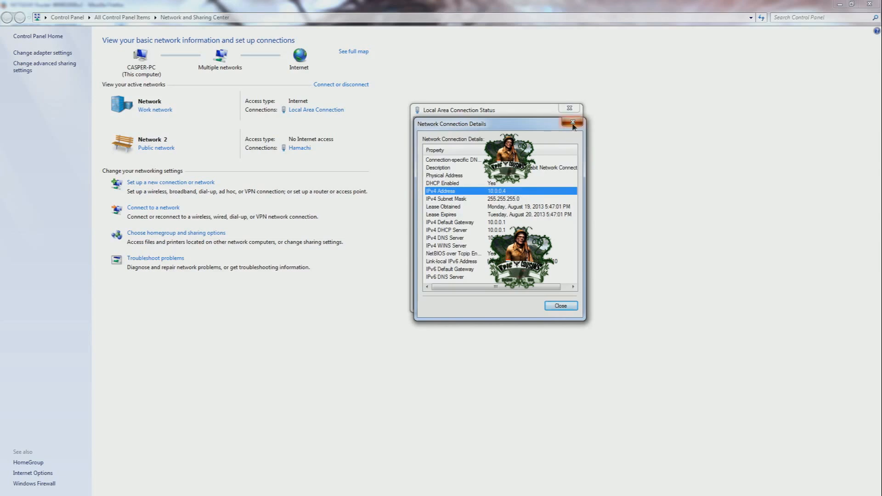
{"action": "left_click", "coordinate": [572, 122]}
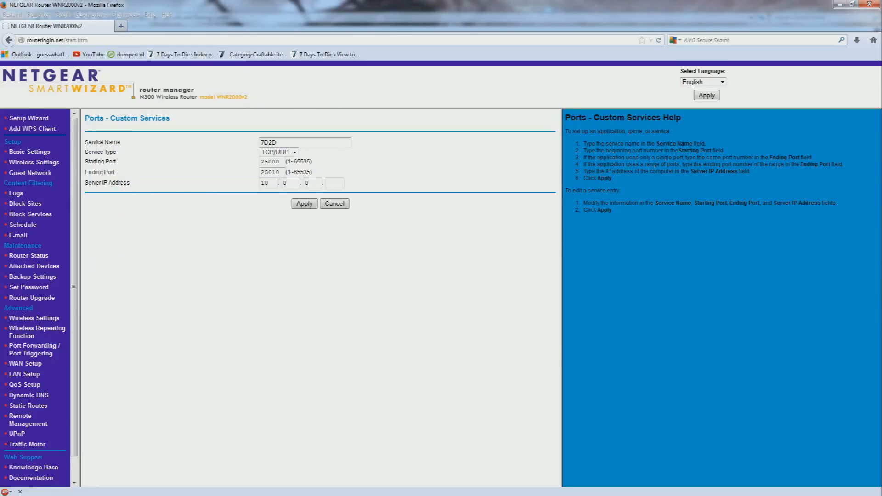
- Enter 10.0.0.4 as the 7D2D service's server IP address
{"action": "left_click", "coordinate": [334, 183]}
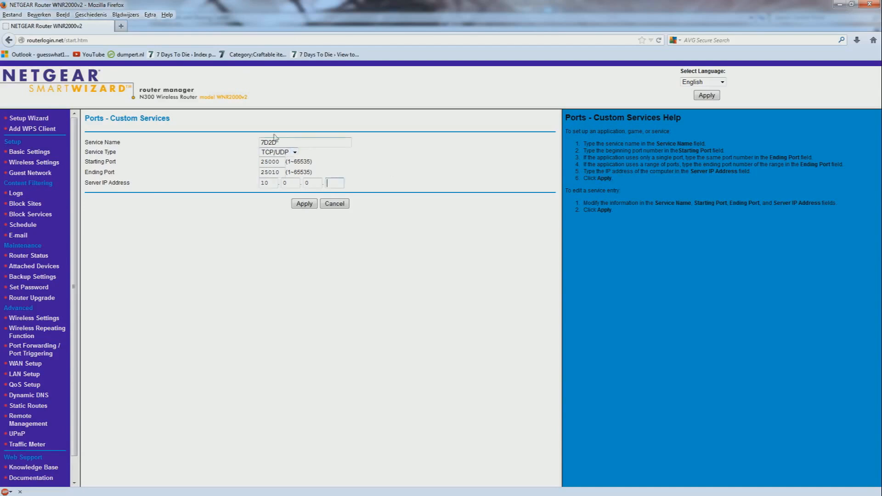
{"action": "triple_click", "coordinate": [278, 172]}
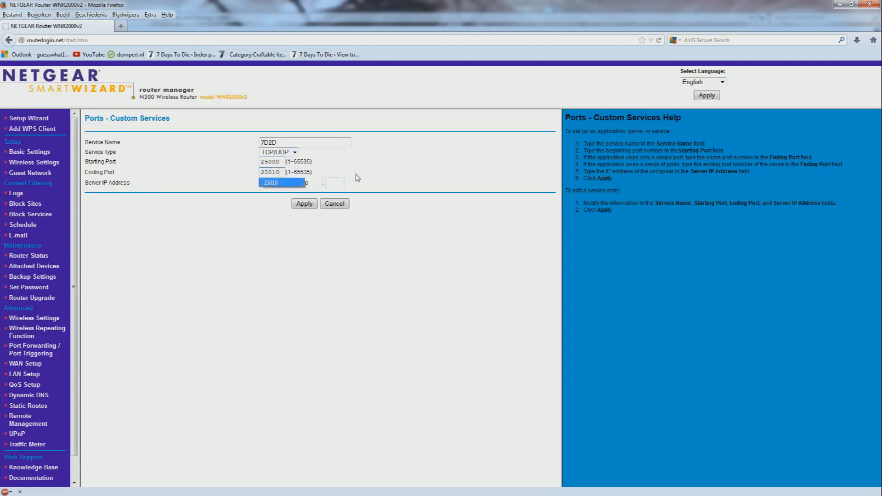
{"action": "type", "text": "10"}
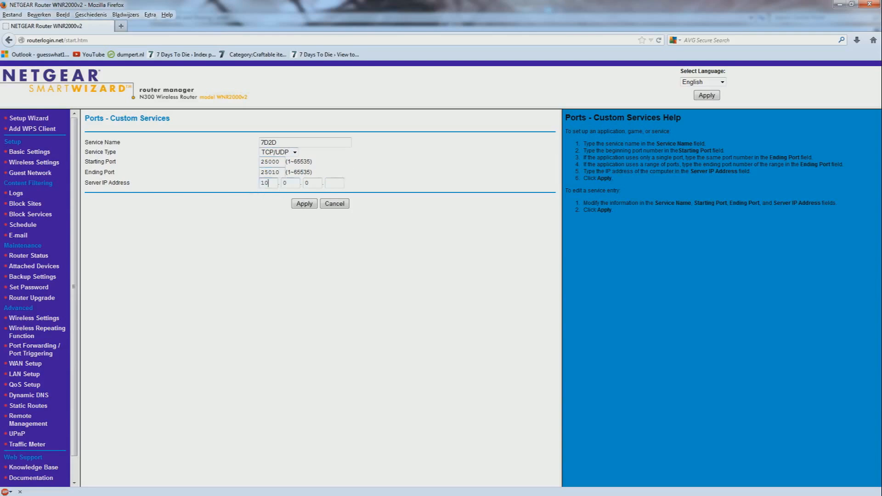
{"action": "left_click", "coordinate": [334, 182]}
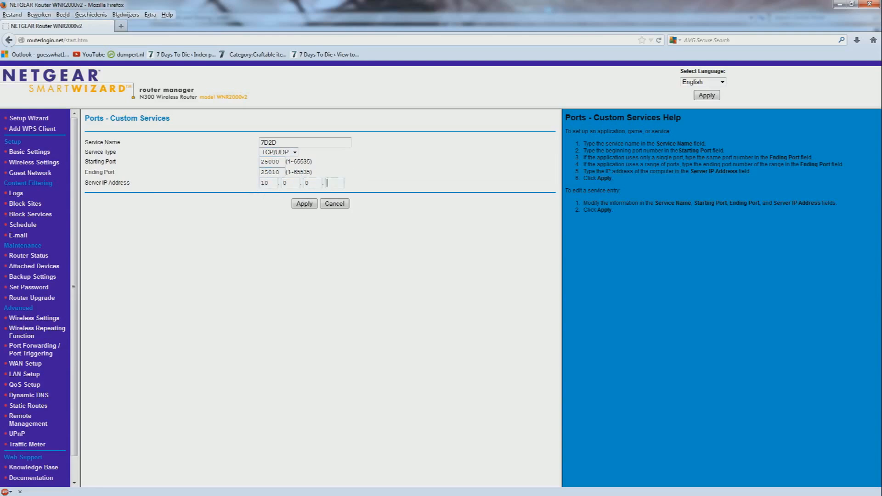
{"action": "type", "text": "4"}
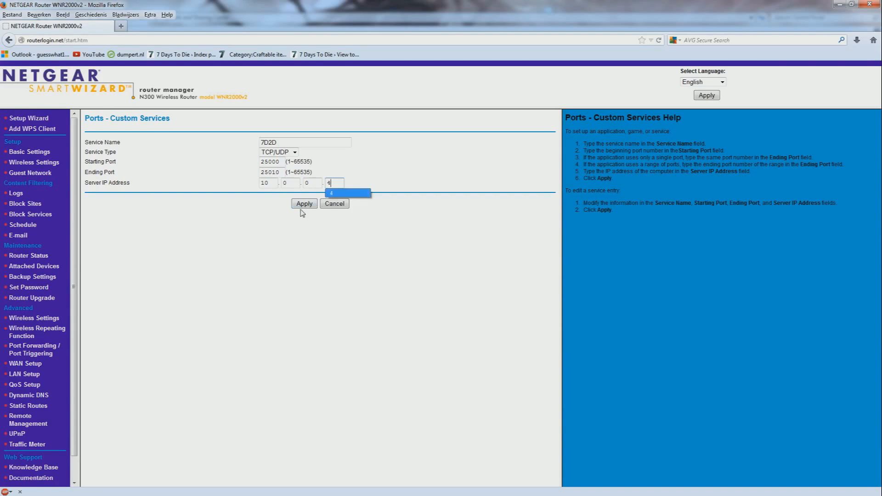
- Apply the 7D2D rule and check it forwards ports 25000–25010 to 10.0.0.4
{"action": "left_click", "coordinate": [304, 203]}
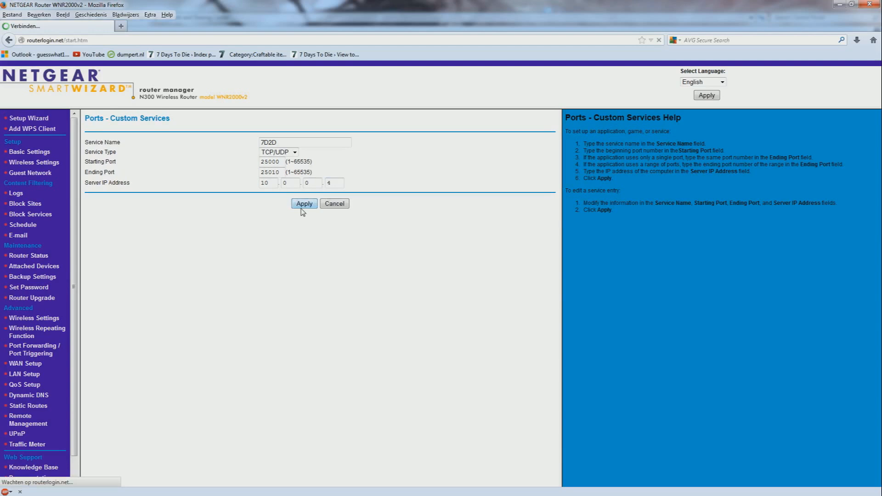
{"action": "left_click", "coordinate": [303, 203]}
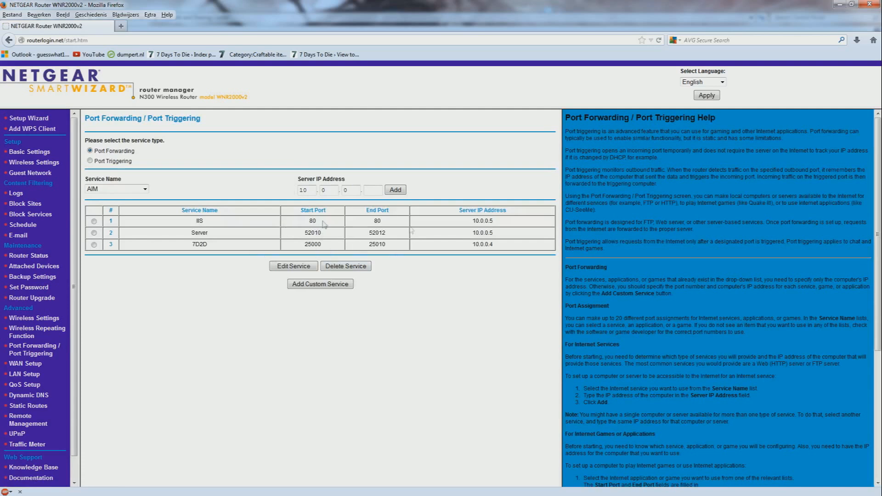
{"action": "double_click", "coordinate": [482, 244]}
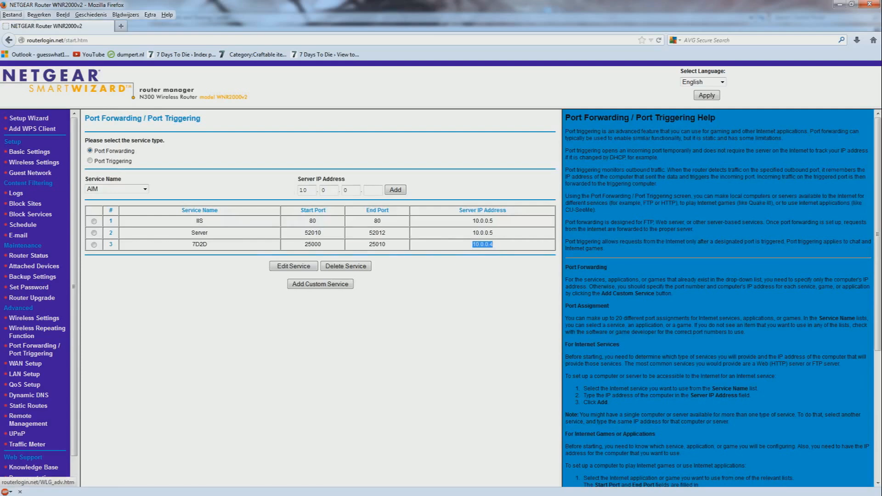
{"action": "left_click", "coordinate": [236, 26]}
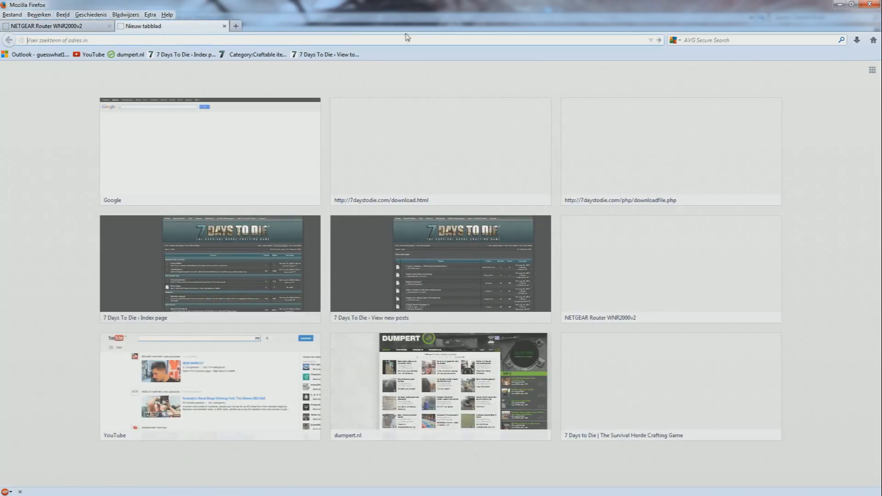
- Open Google in the new tab and search for 'myip'
{"action": "left_click", "coordinate": [210, 152]}
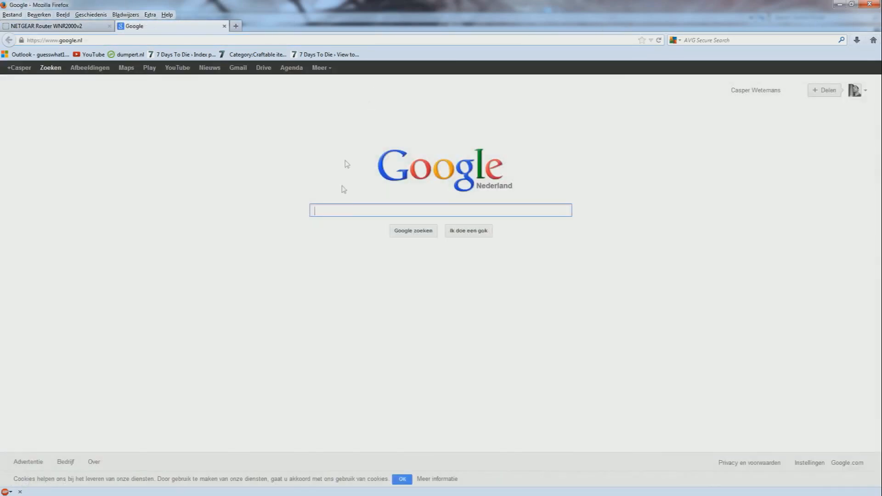
{"action": "type", "text": "myip"}
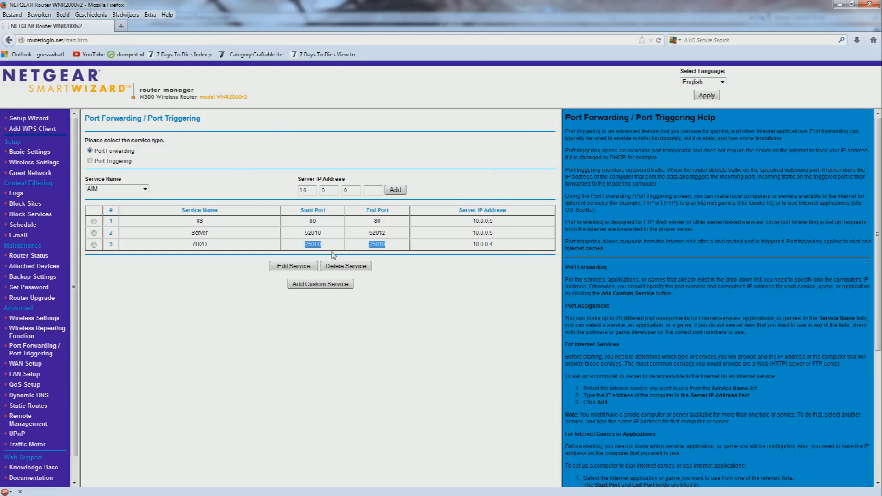
{"action": "mouse_move", "coordinate": [400, 229]}
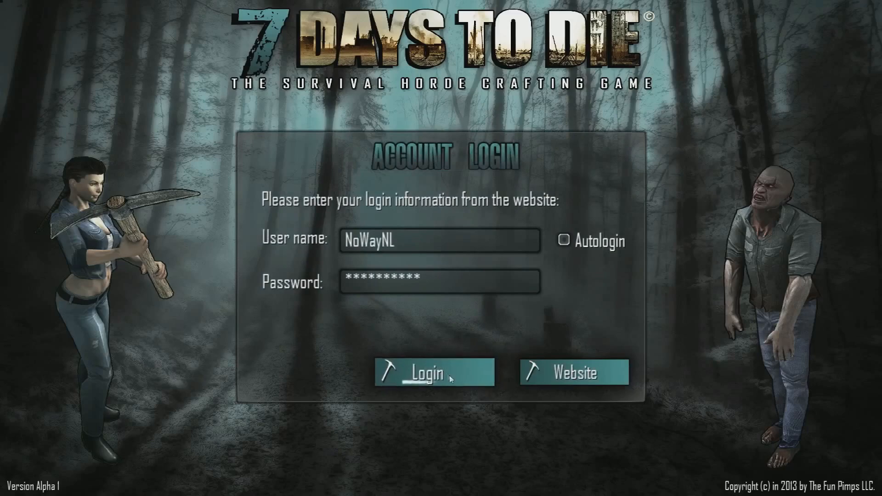
- Log in and continue the NoWayNL-Online Navezgane saved game
{"action": "left_click", "coordinate": [433, 373]}
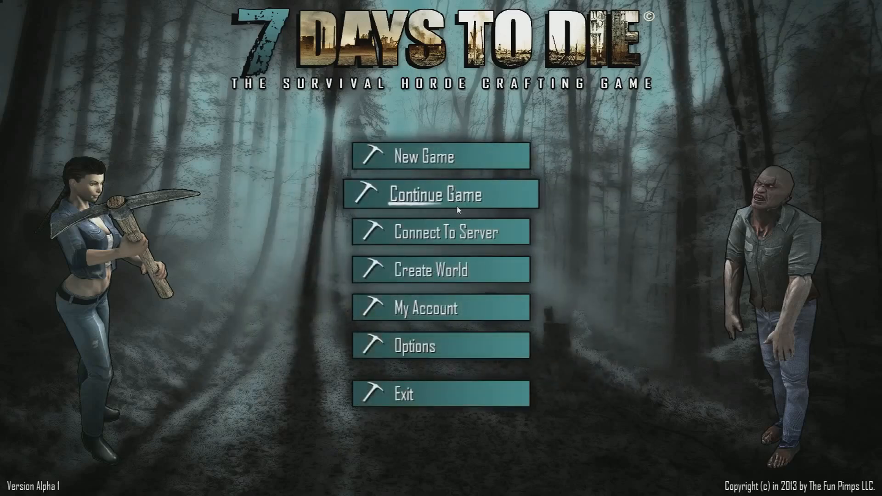
{"action": "left_click", "coordinate": [441, 194]}
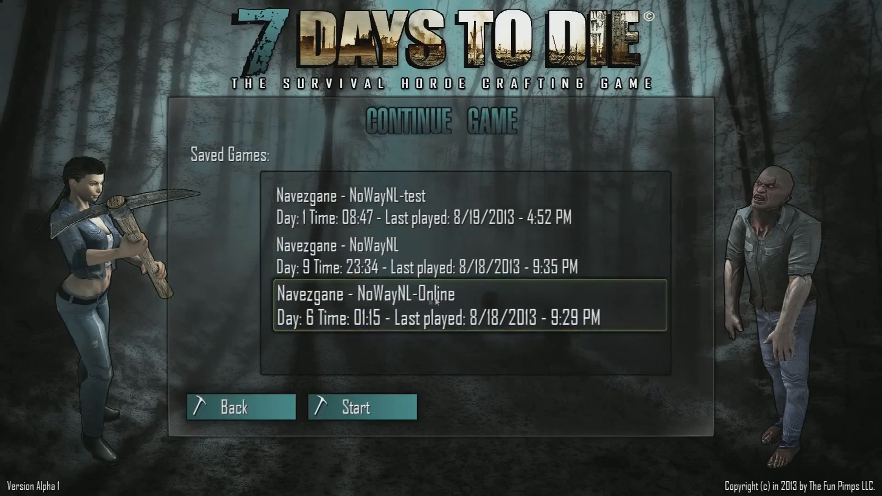
{"action": "left_click", "coordinate": [361, 406]}
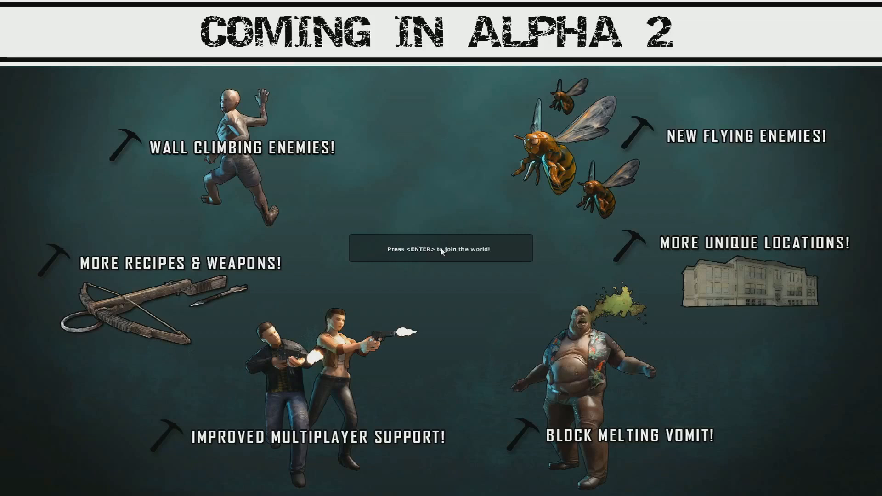
- Join the NoWayNL-Online world and send 'Hello world' in chat
{"action": "key", "text": "enter"}
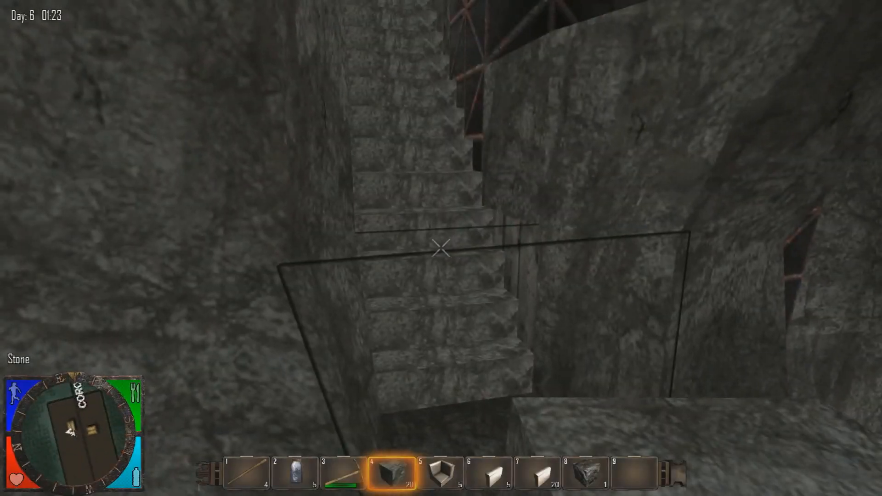
{"action": "type", "text": "Hello w"}
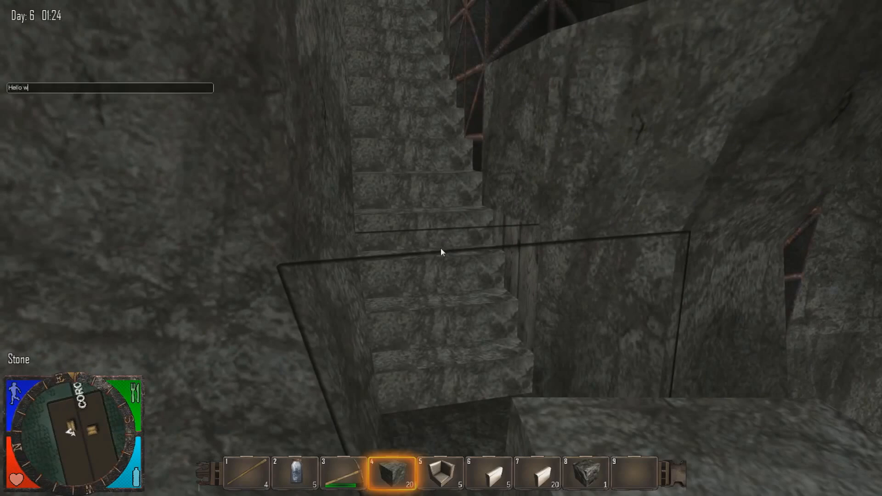
{"action": "key", "text": "enter"}
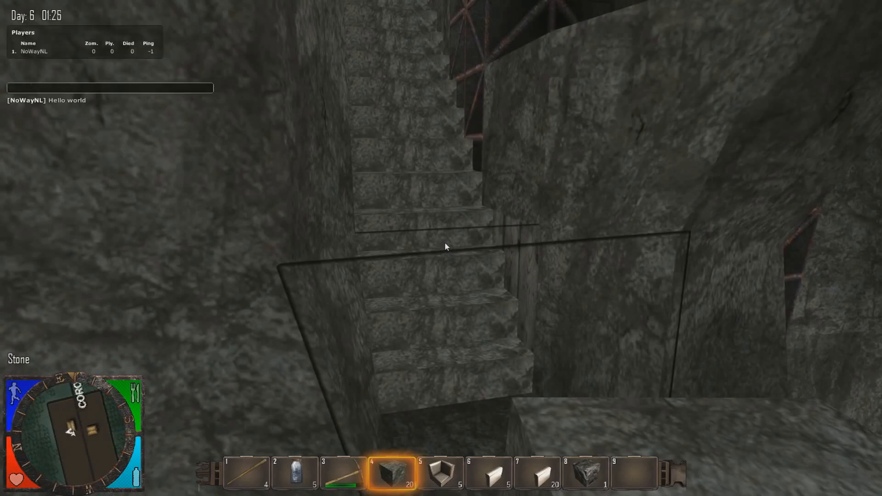